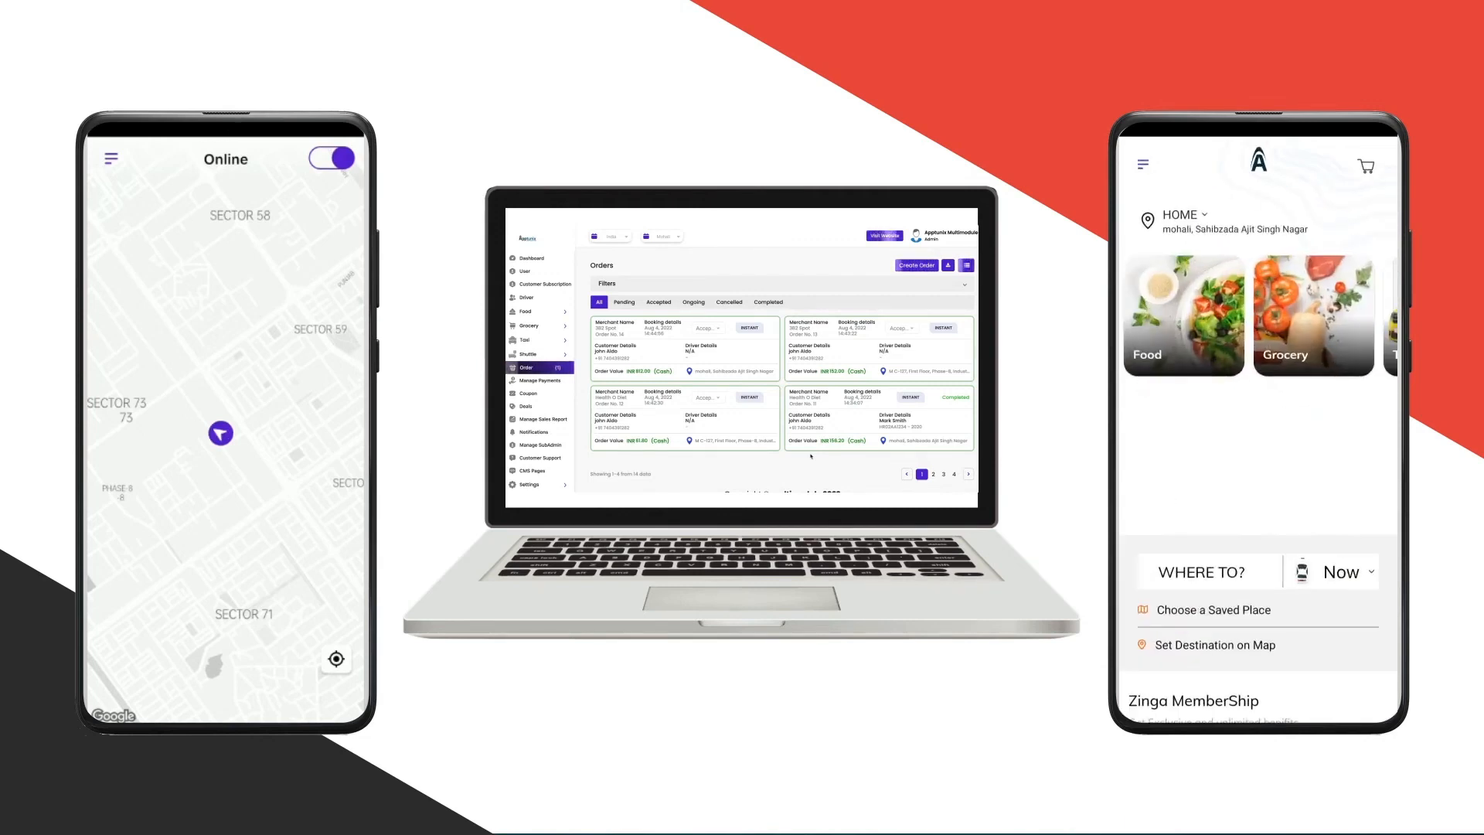
- Review saved addresses and Contact Us details, then enter the Food section
{"action": "left_click", "coordinate": [1142, 164]}
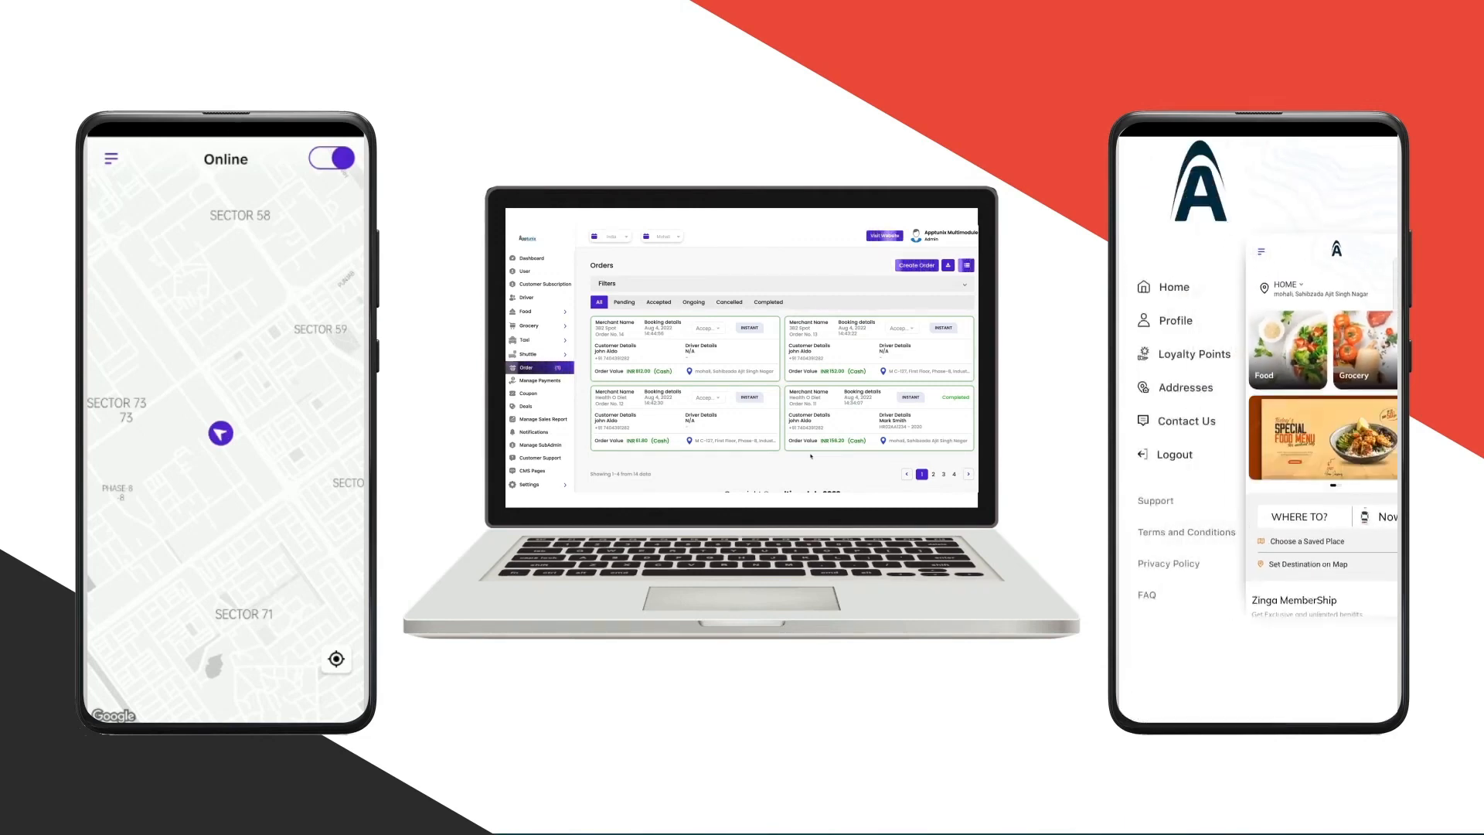
{"action": "left_click", "coordinate": [1194, 353]}
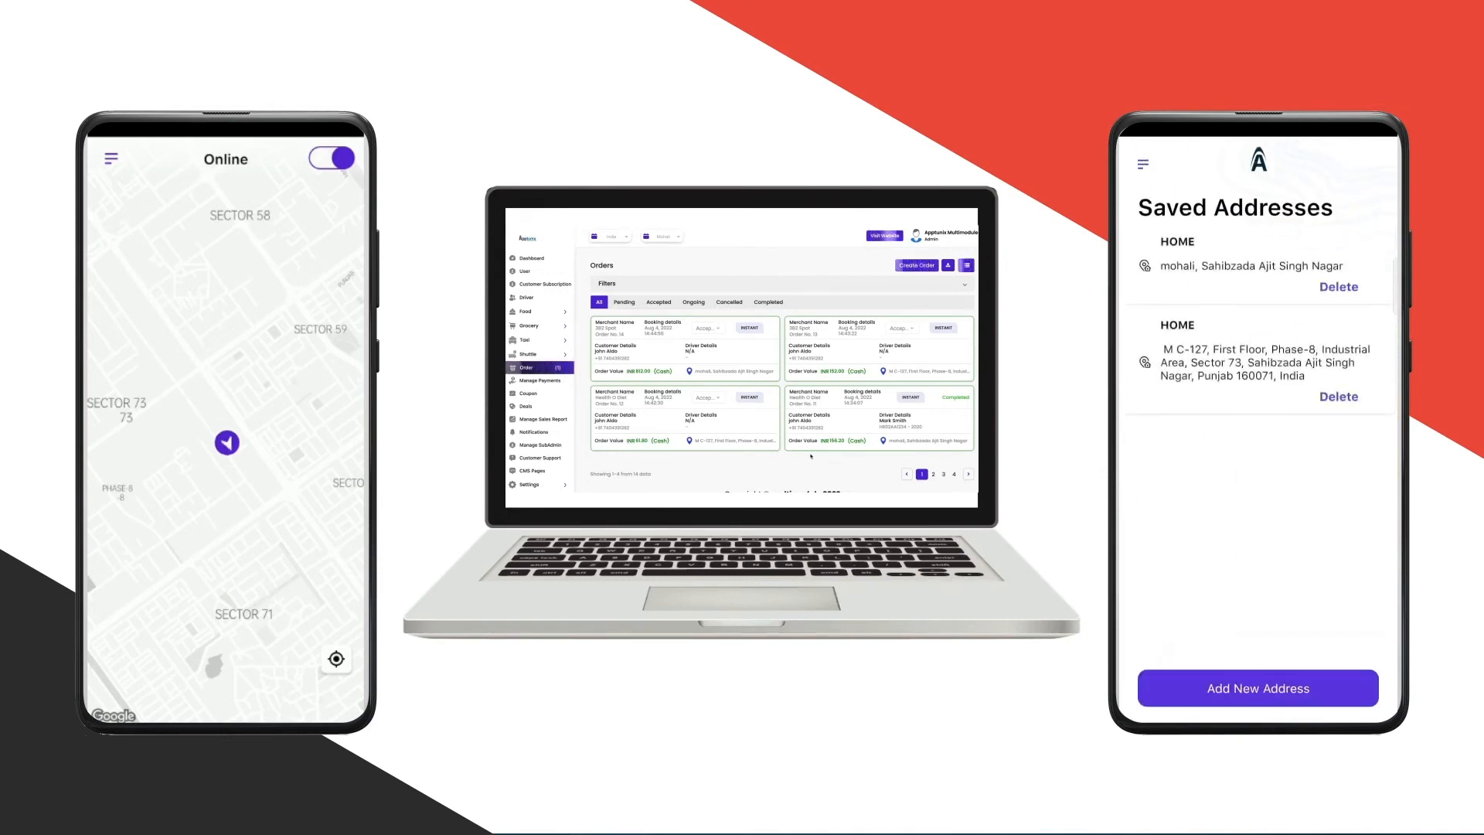
{"action": "left_click", "coordinate": [1142, 163]}
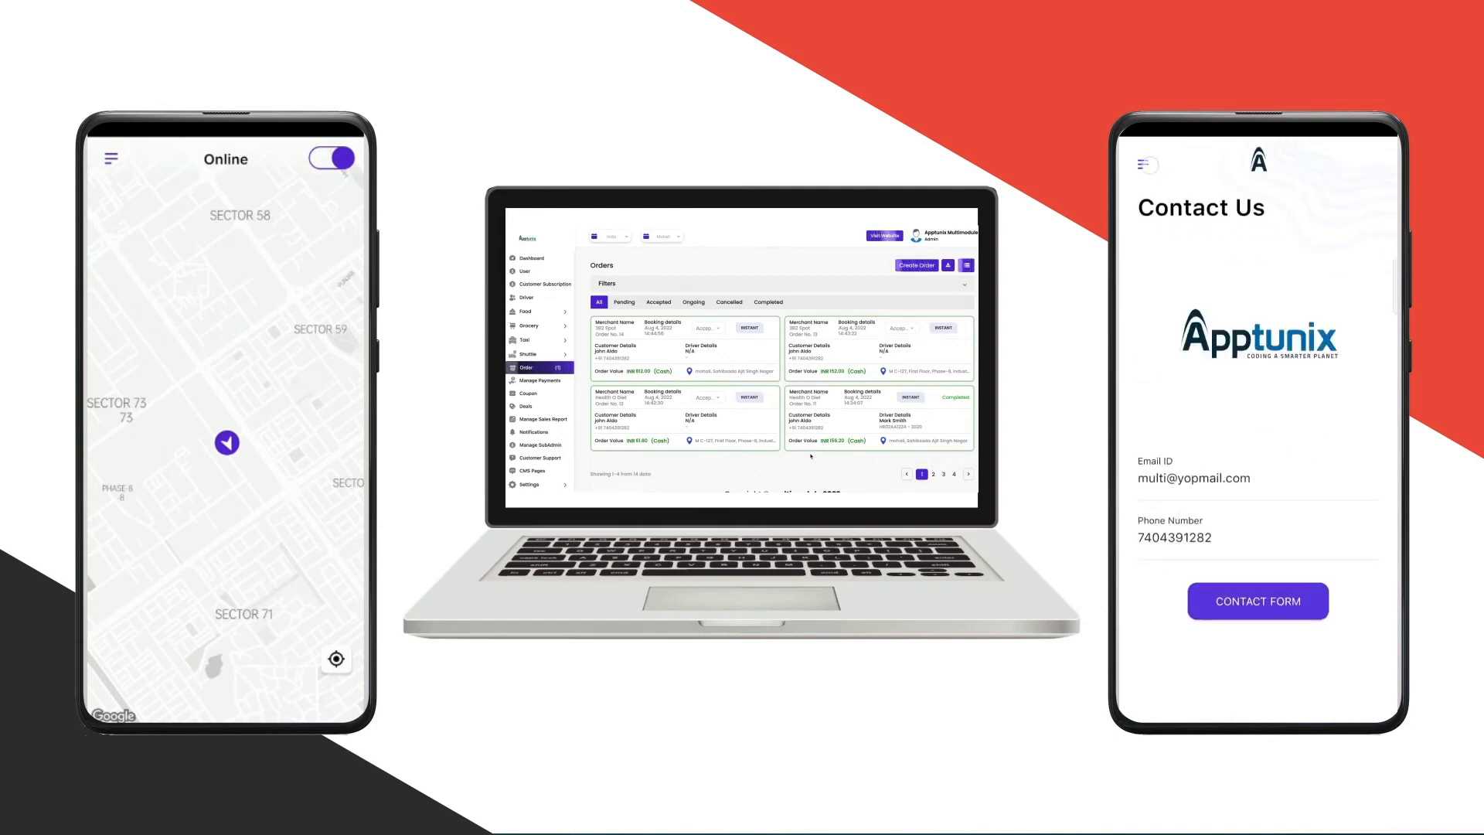
{"action": "left_click", "coordinate": [1145, 164]}
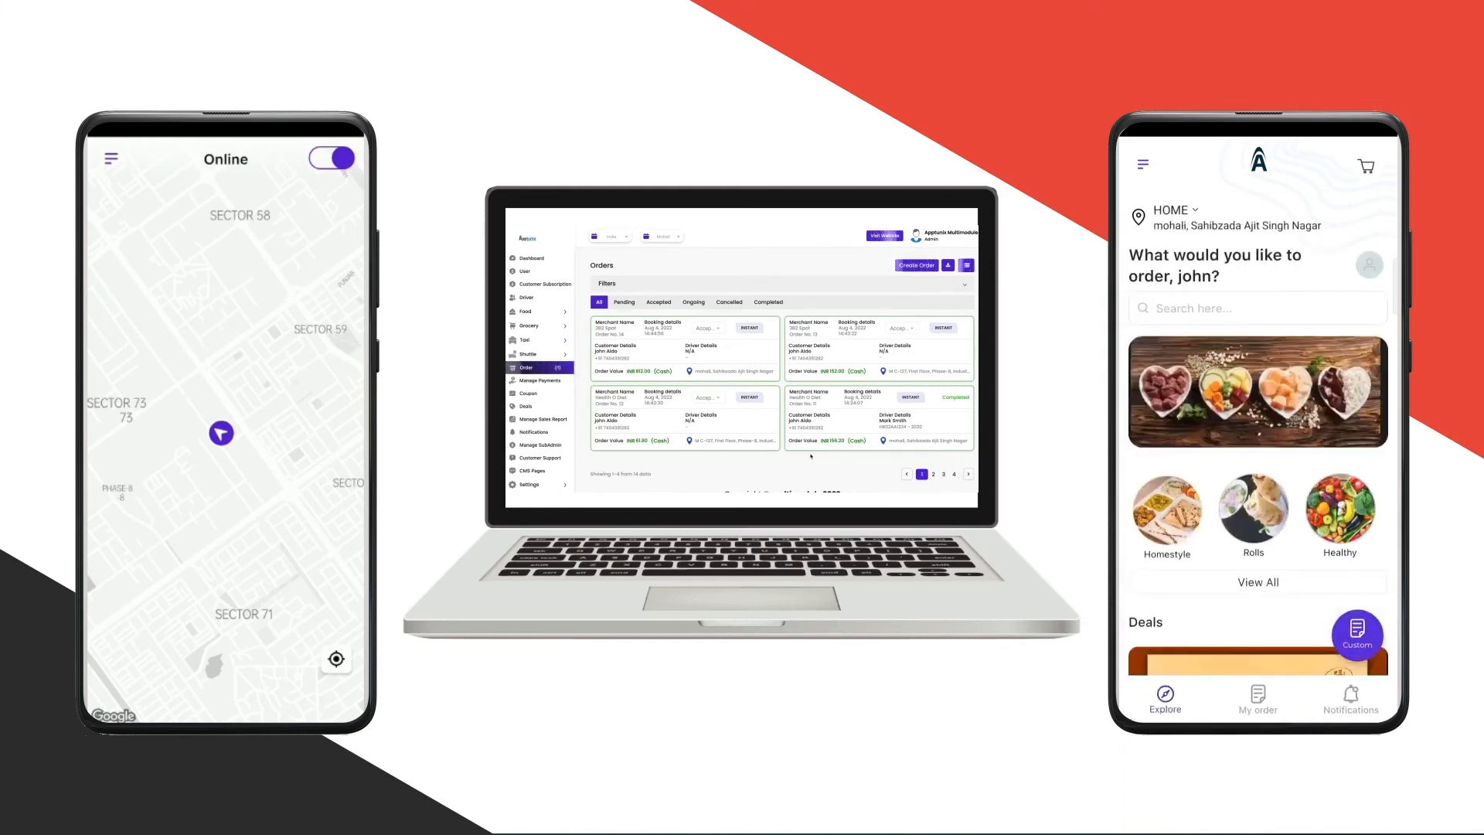
- Add three Maharaja Thali deals (INR 360) to the cart and view it
{"action": "scroll", "scroll_direction": "down", "scroll_amount": 3}
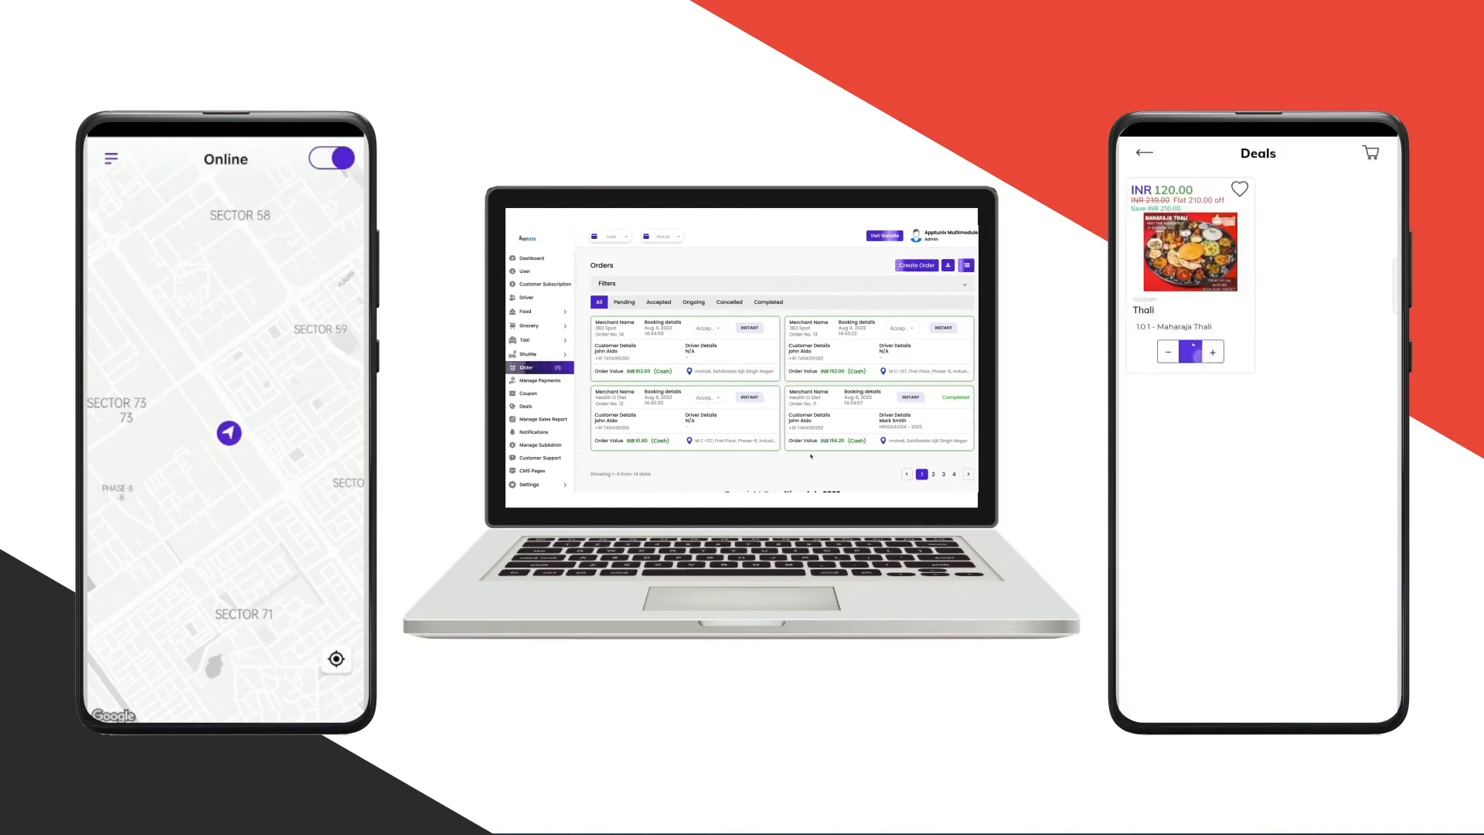
{"action": "left_click", "coordinate": [1212, 352]}
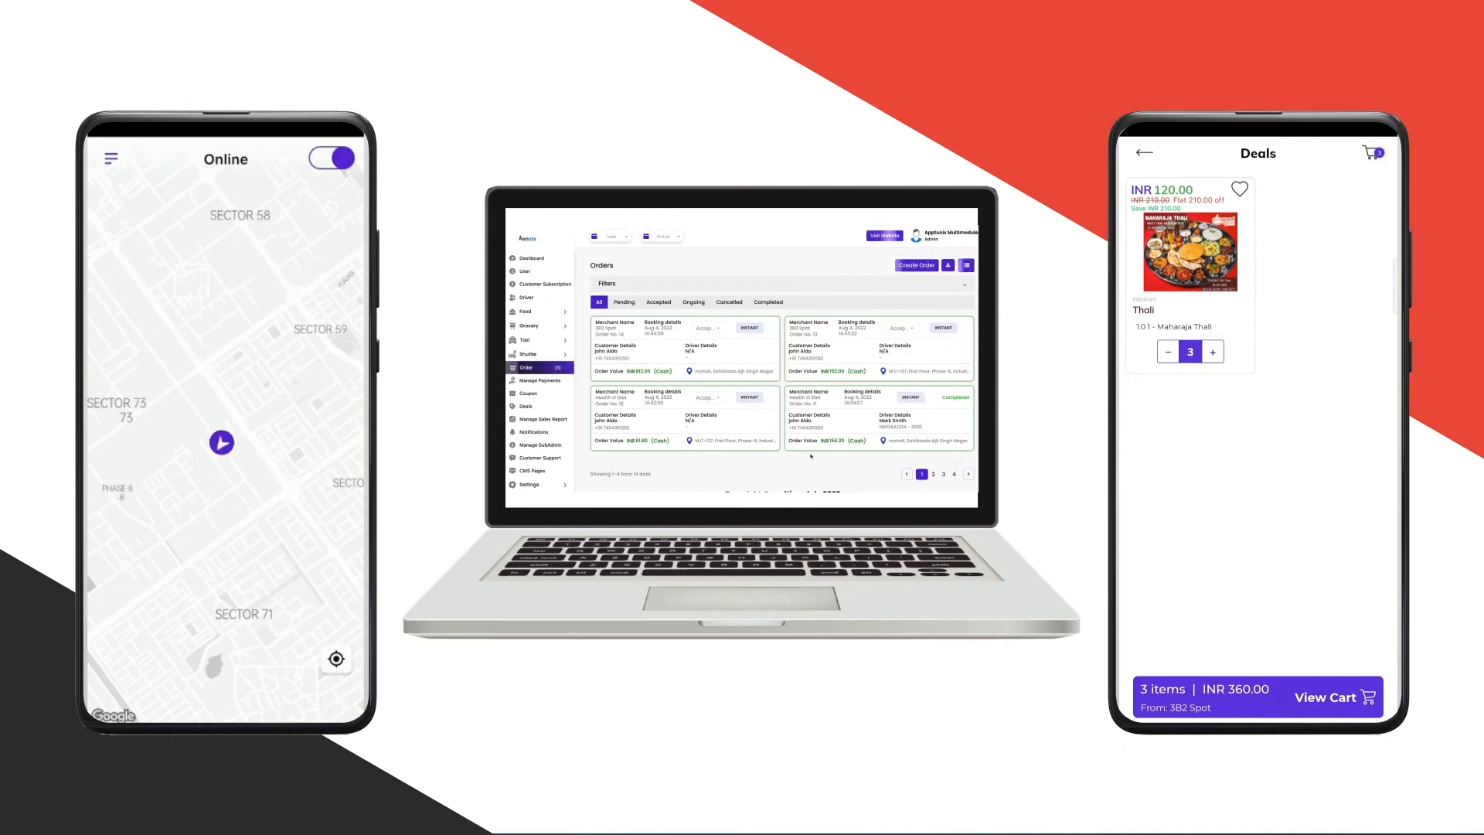
{"action": "left_click", "coordinate": [1324, 697]}
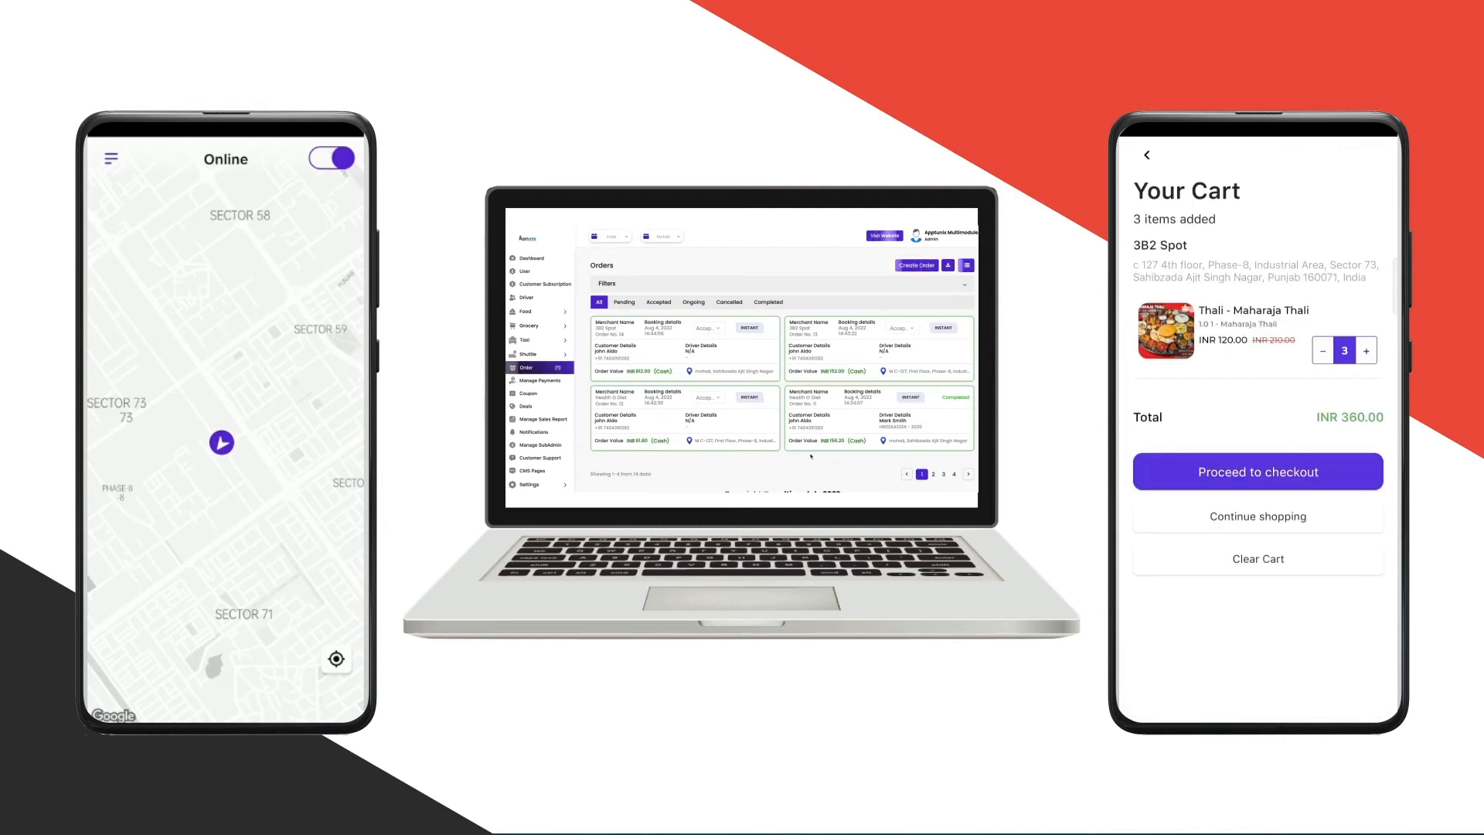
- Check out to the M C-127 HOME address with cash on delivery, placing order #15 (INR 416)
{"action": "left_click", "coordinate": [1257, 472]}
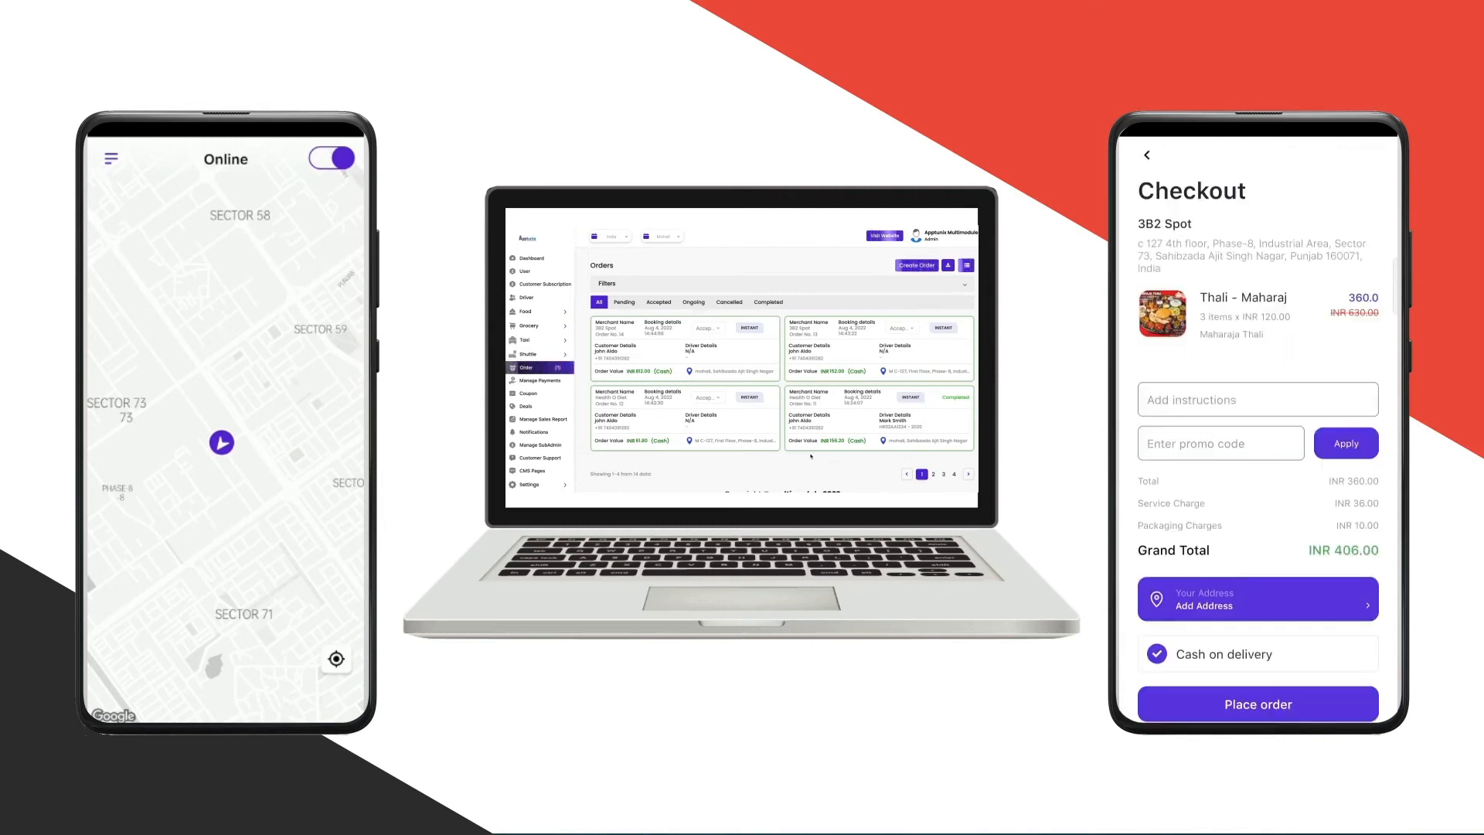
{"action": "left_click", "coordinate": [1257, 599]}
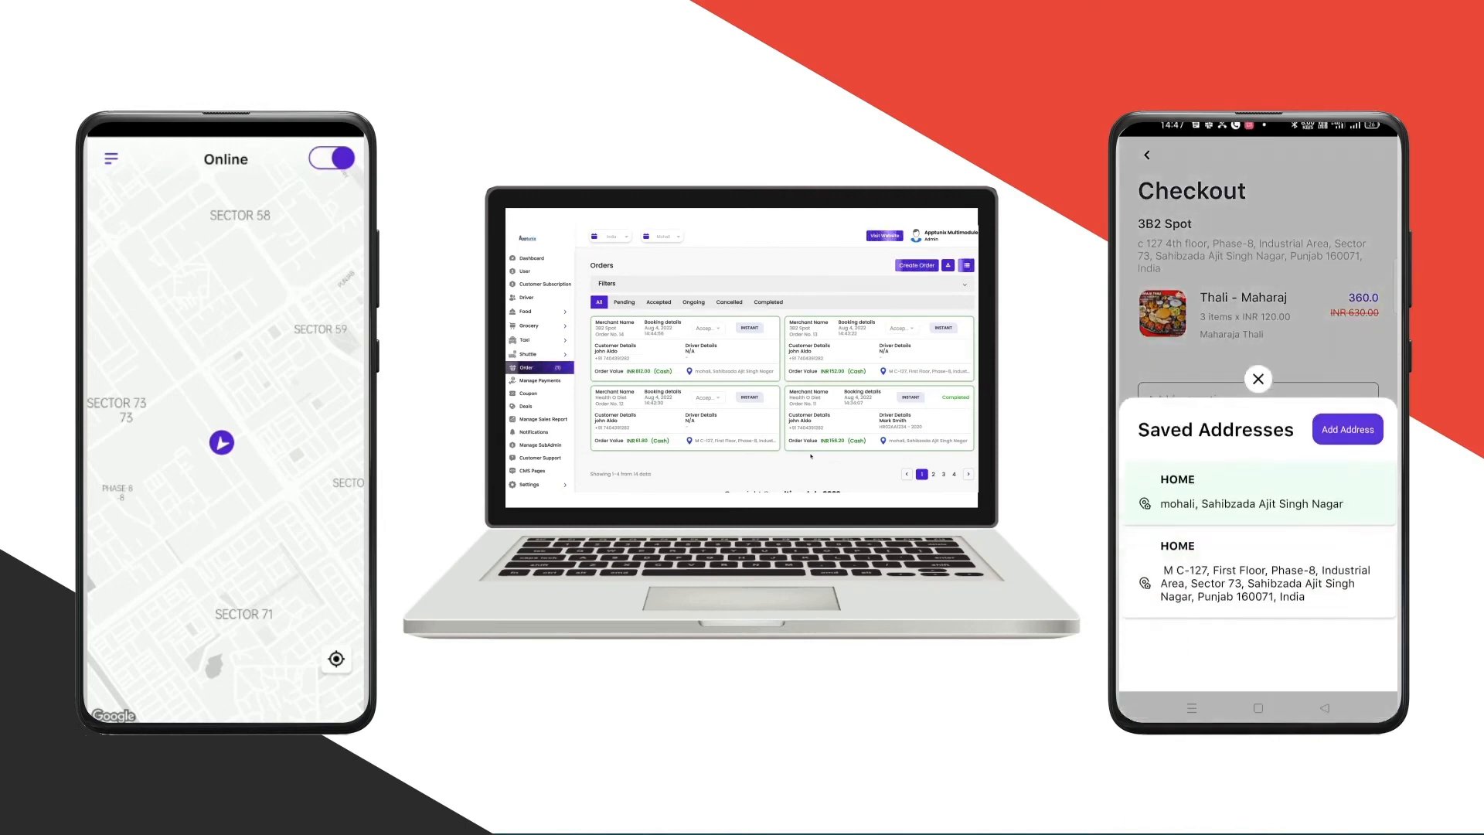
{"action": "left_click", "coordinate": [1258, 379]}
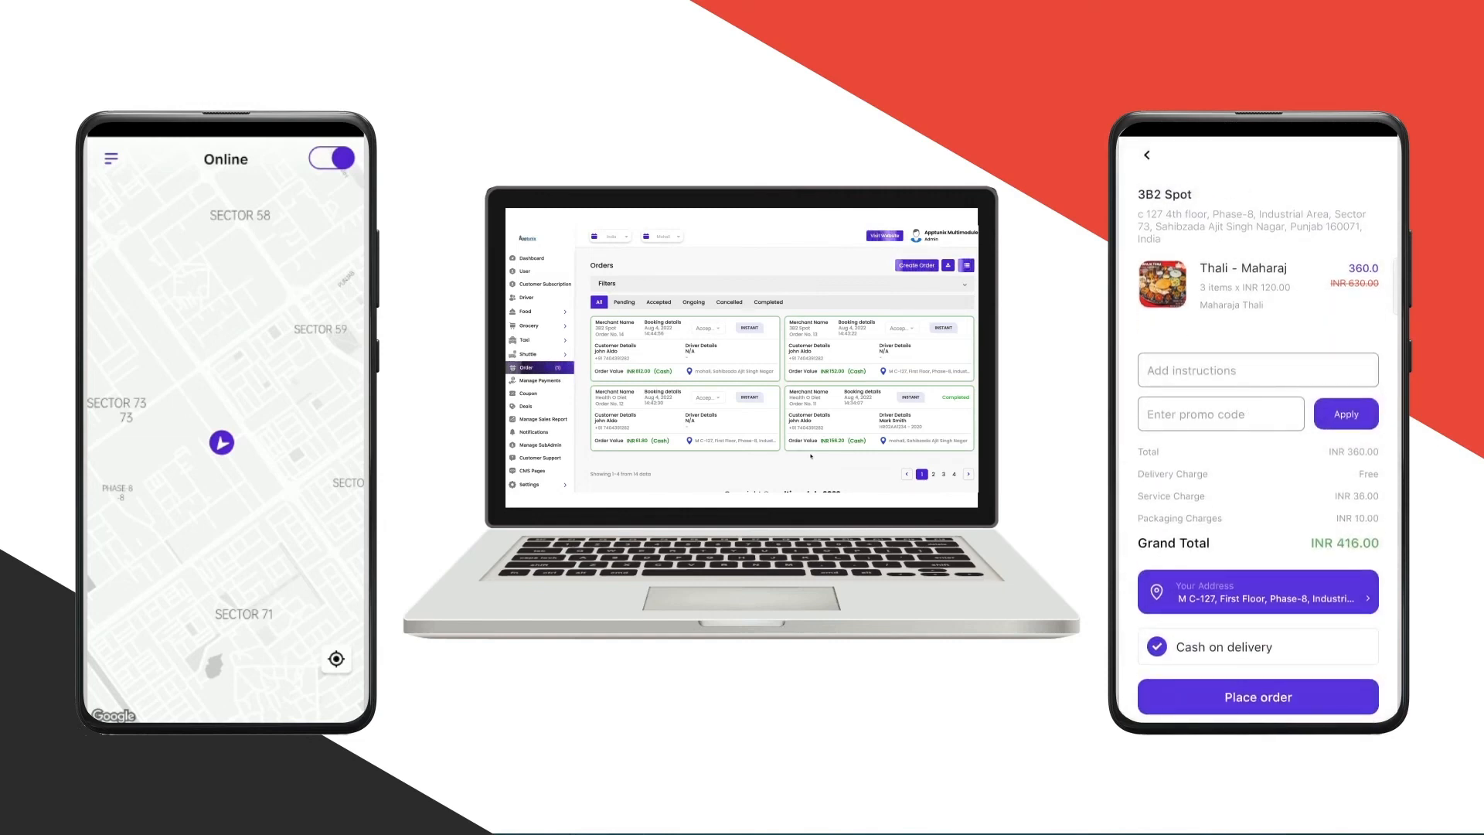
{"action": "left_click", "coordinate": [1258, 696]}
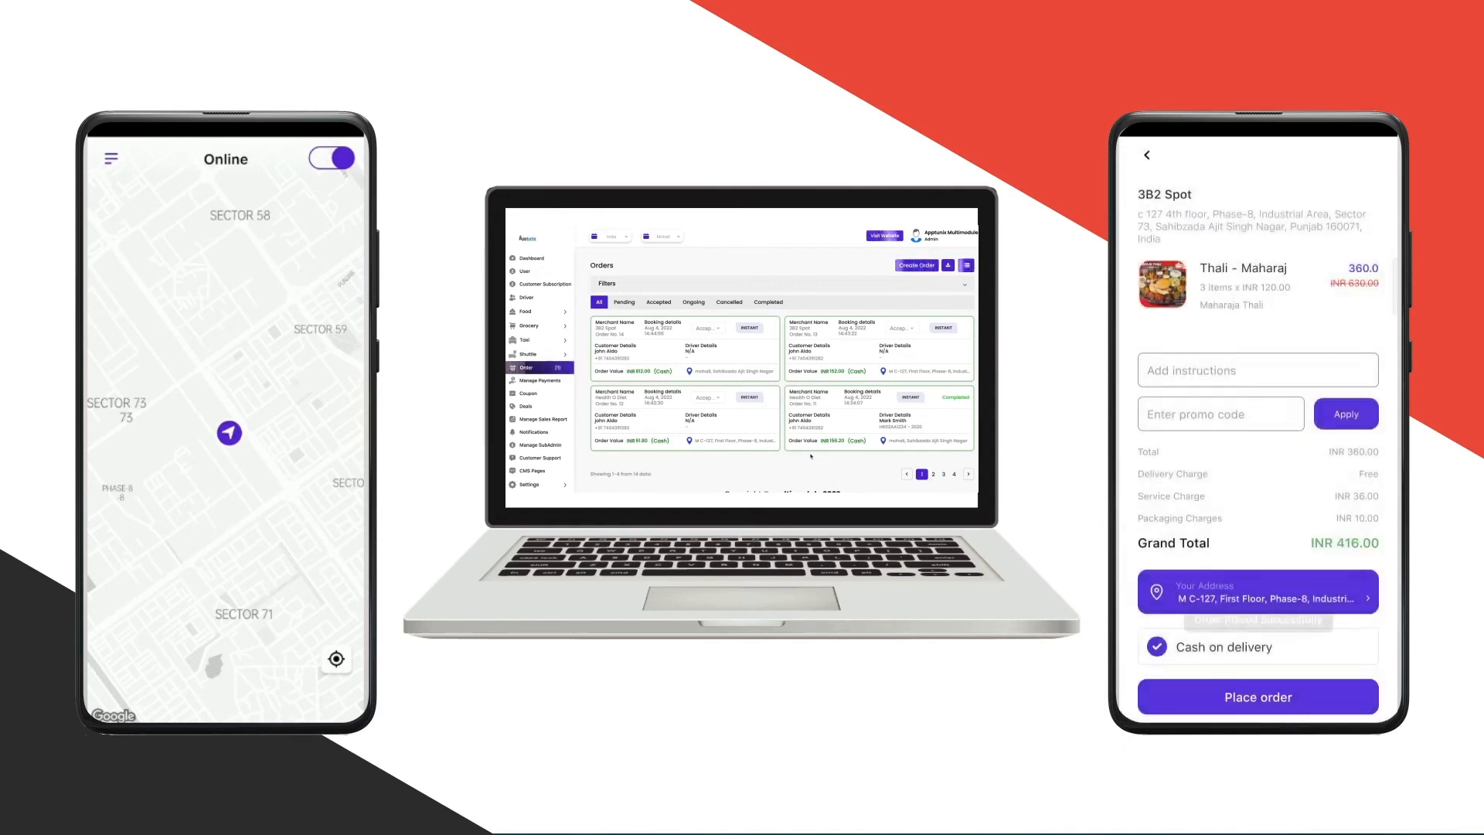
{"action": "left_click", "coordinate": [1257, 696]}
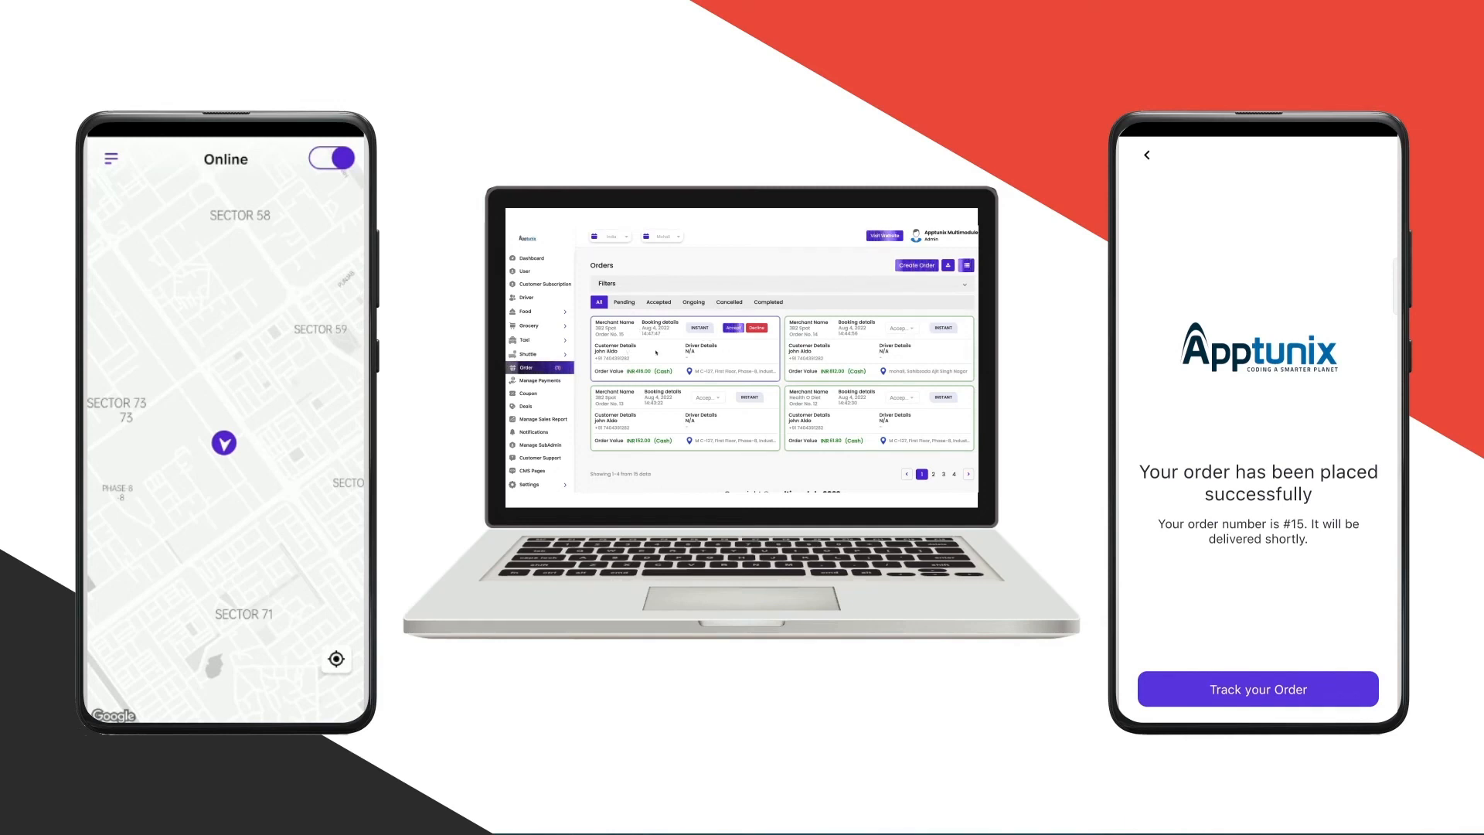
- Accept order #15 and confirm its estimated preparation time
{"action": "left_click", "coordinate": [732, 327]}
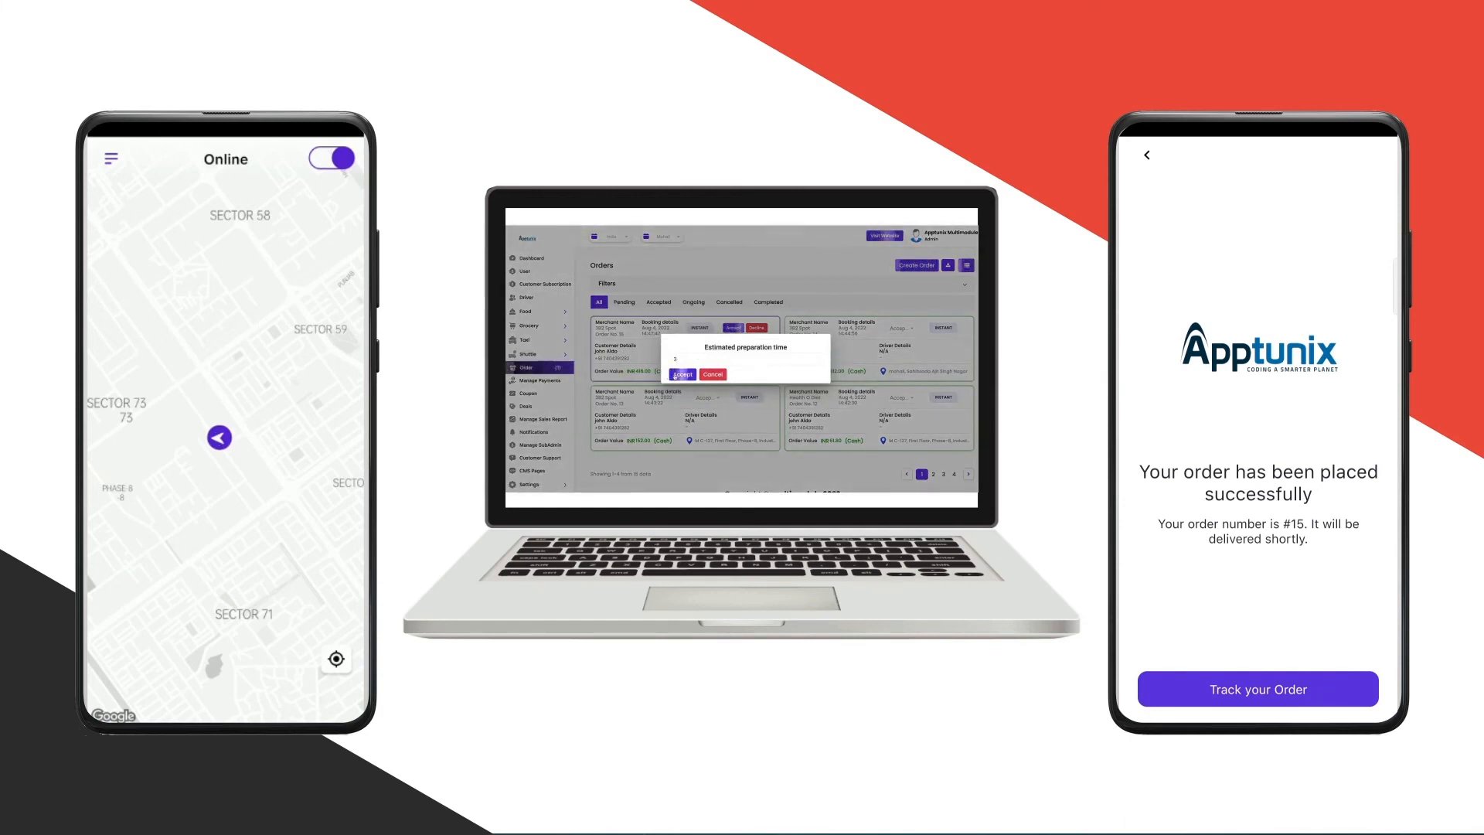
{"action": "left_click", "coordinate": [711, 374]}
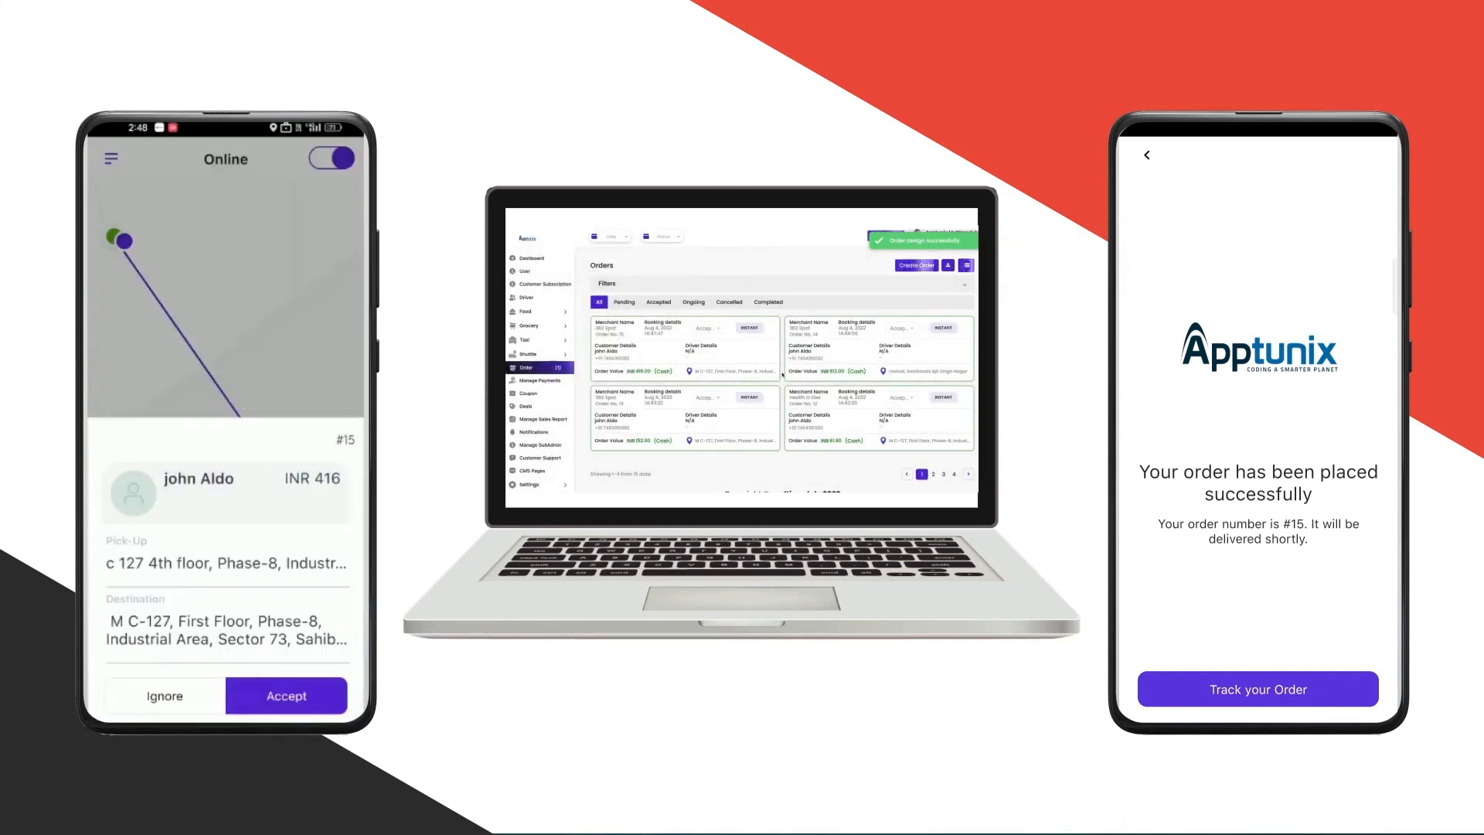
- Accept the order #15 delivery request and head to the 3B2 Spot pick-up
{"action": "left_click", "coordinate": [285, 696]}
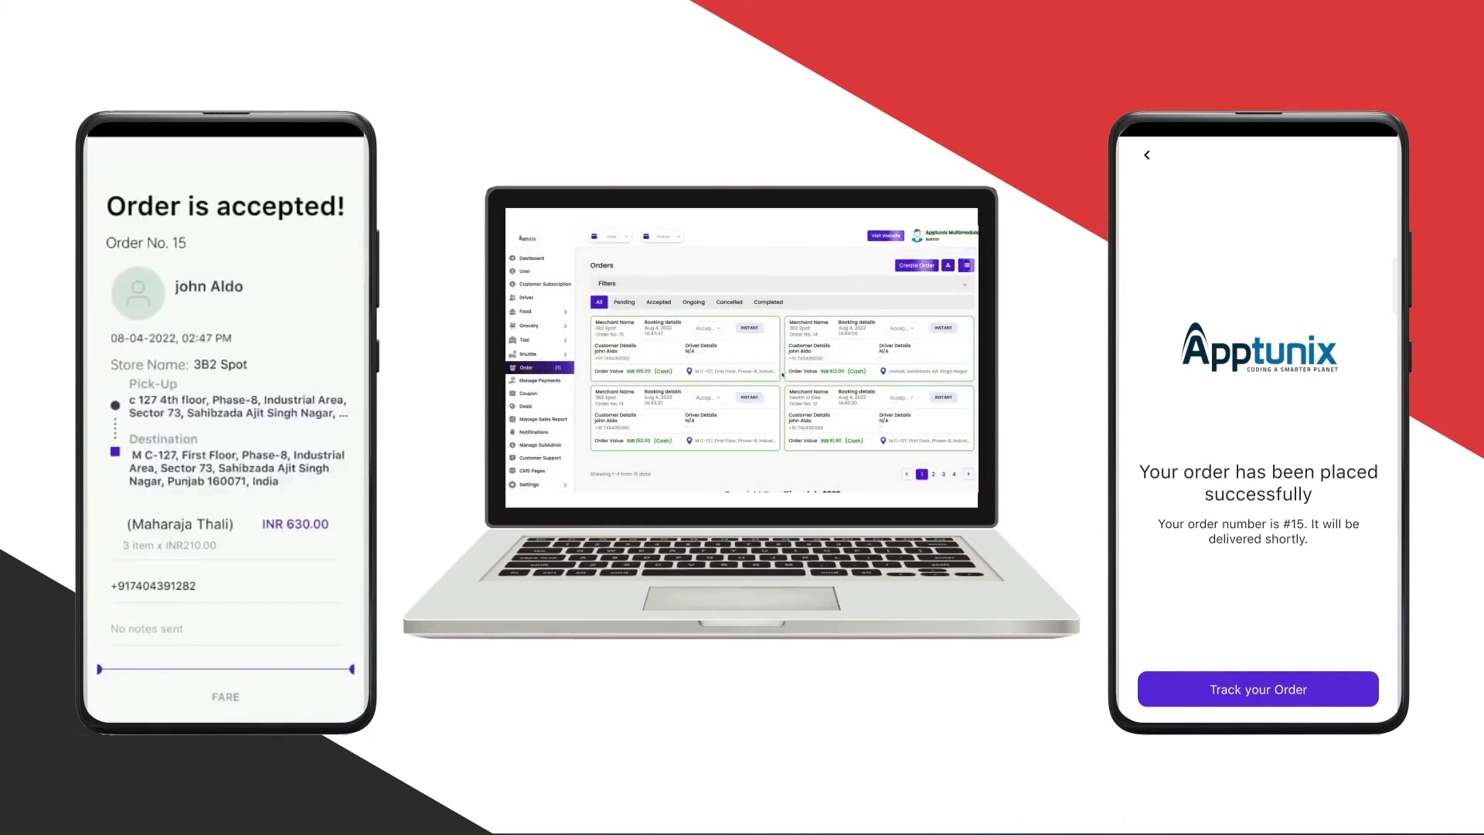
{"action": "left_click", "coordinate": [1258, 688]}
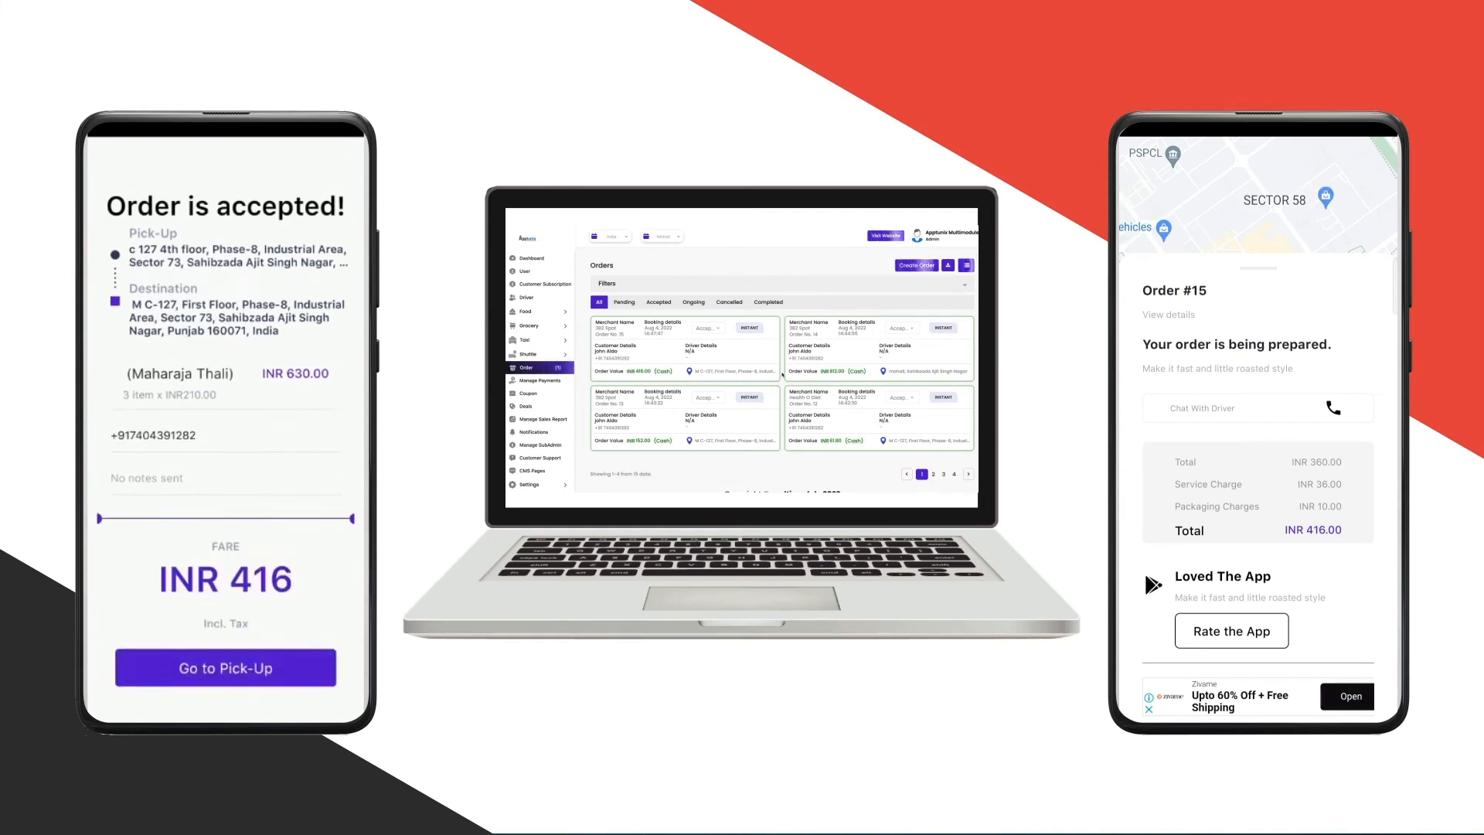
{"action": "left_click", "coordinate": [225, 667]}
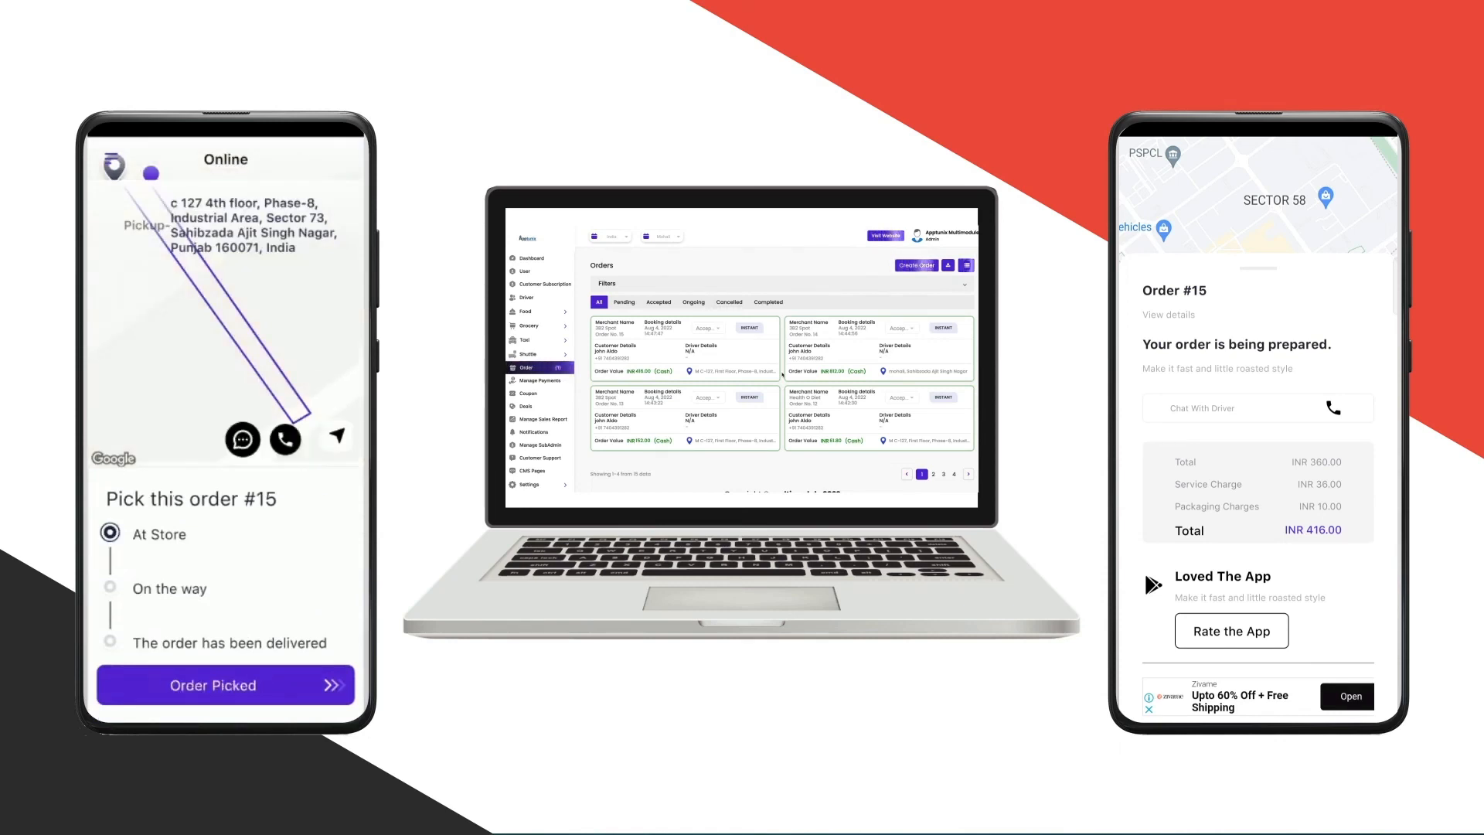
- Mark order #15 picked up, and open Chat With Driver in the customer app
{"action": "left_click", "coordinate": [224, 686]}
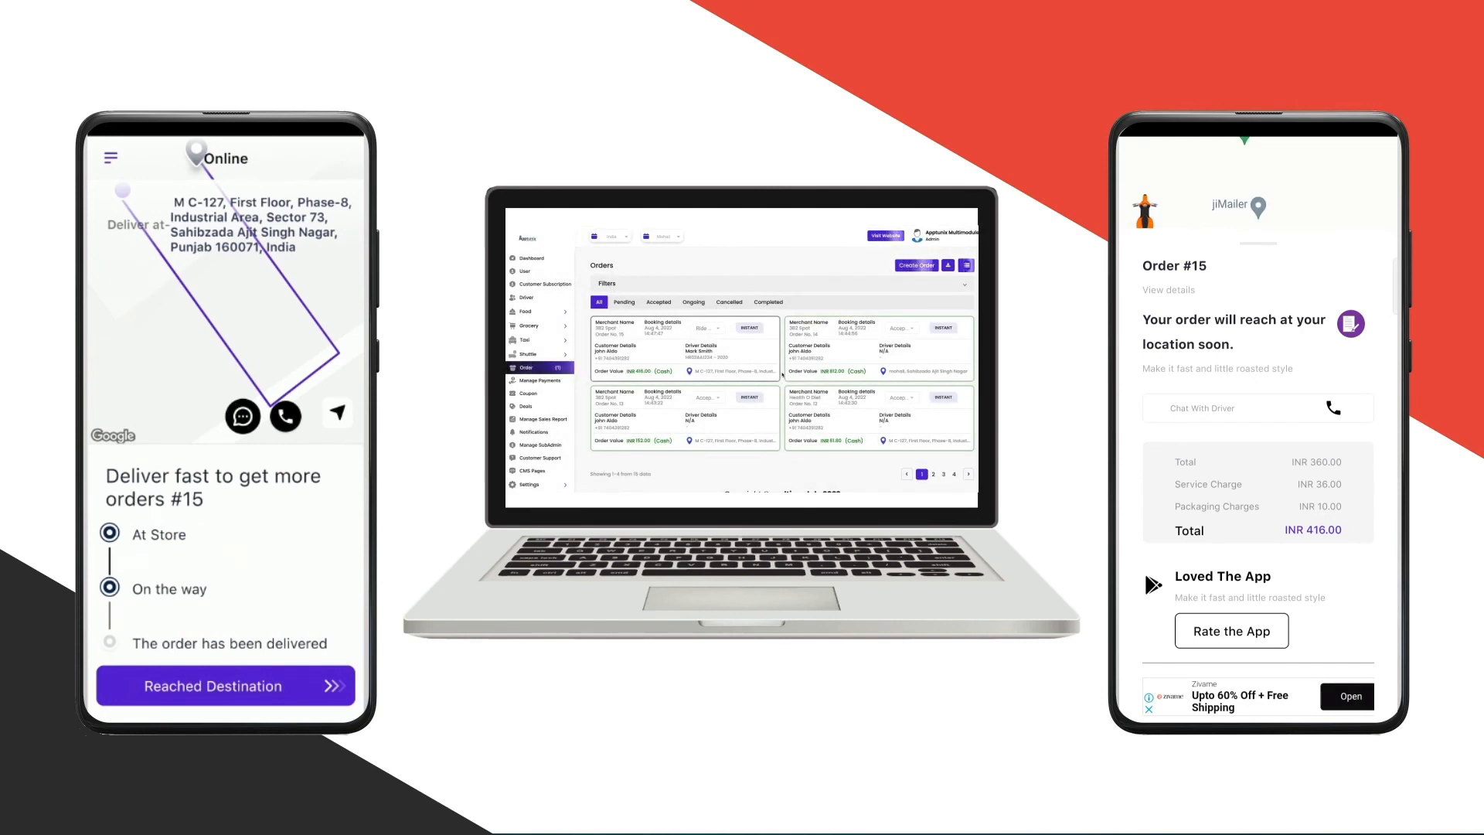
{"action": "left_click", "coordinate": [1257, 408]}
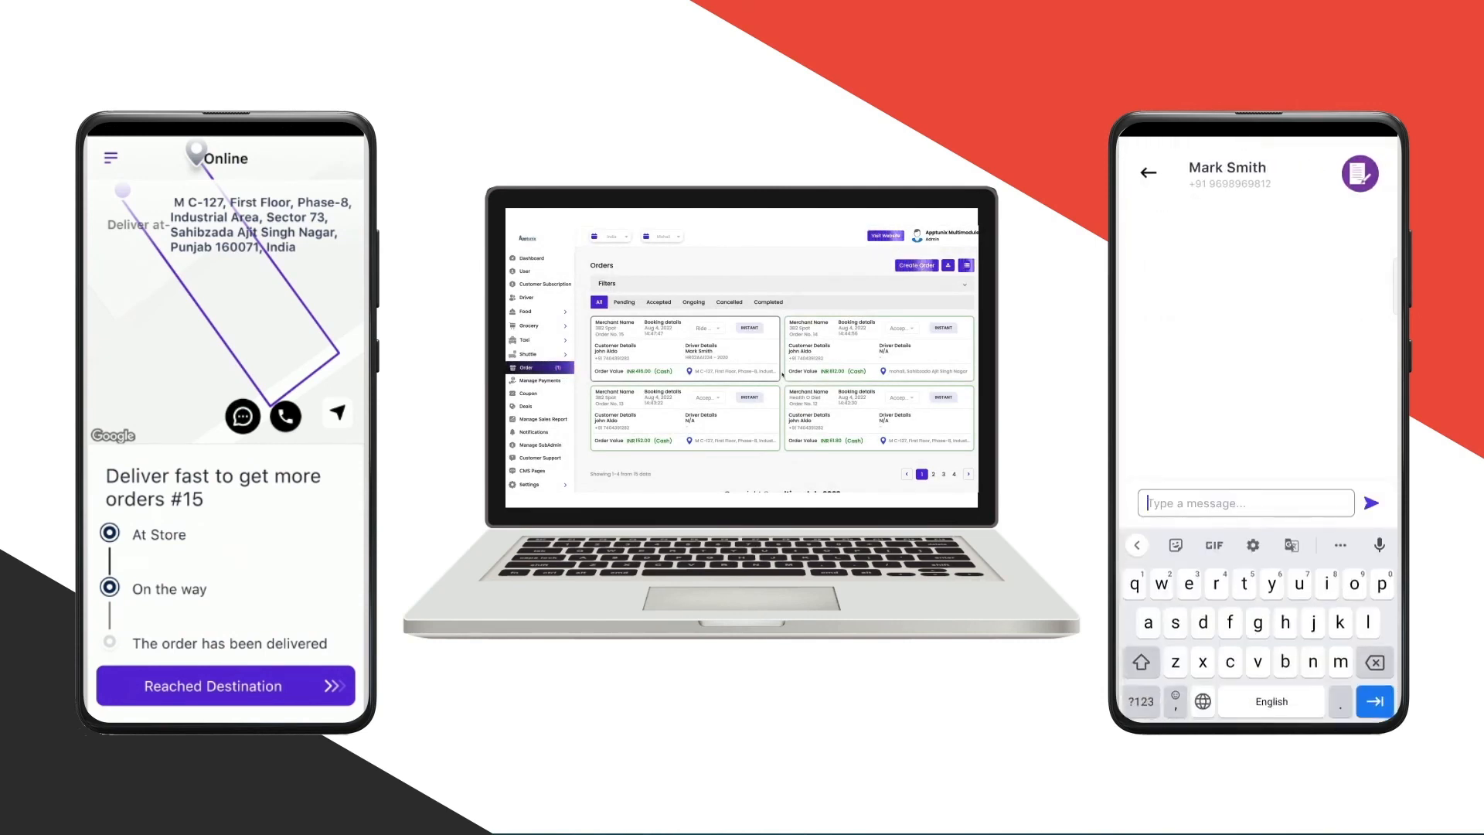
{"action": "type", "text": "h"}
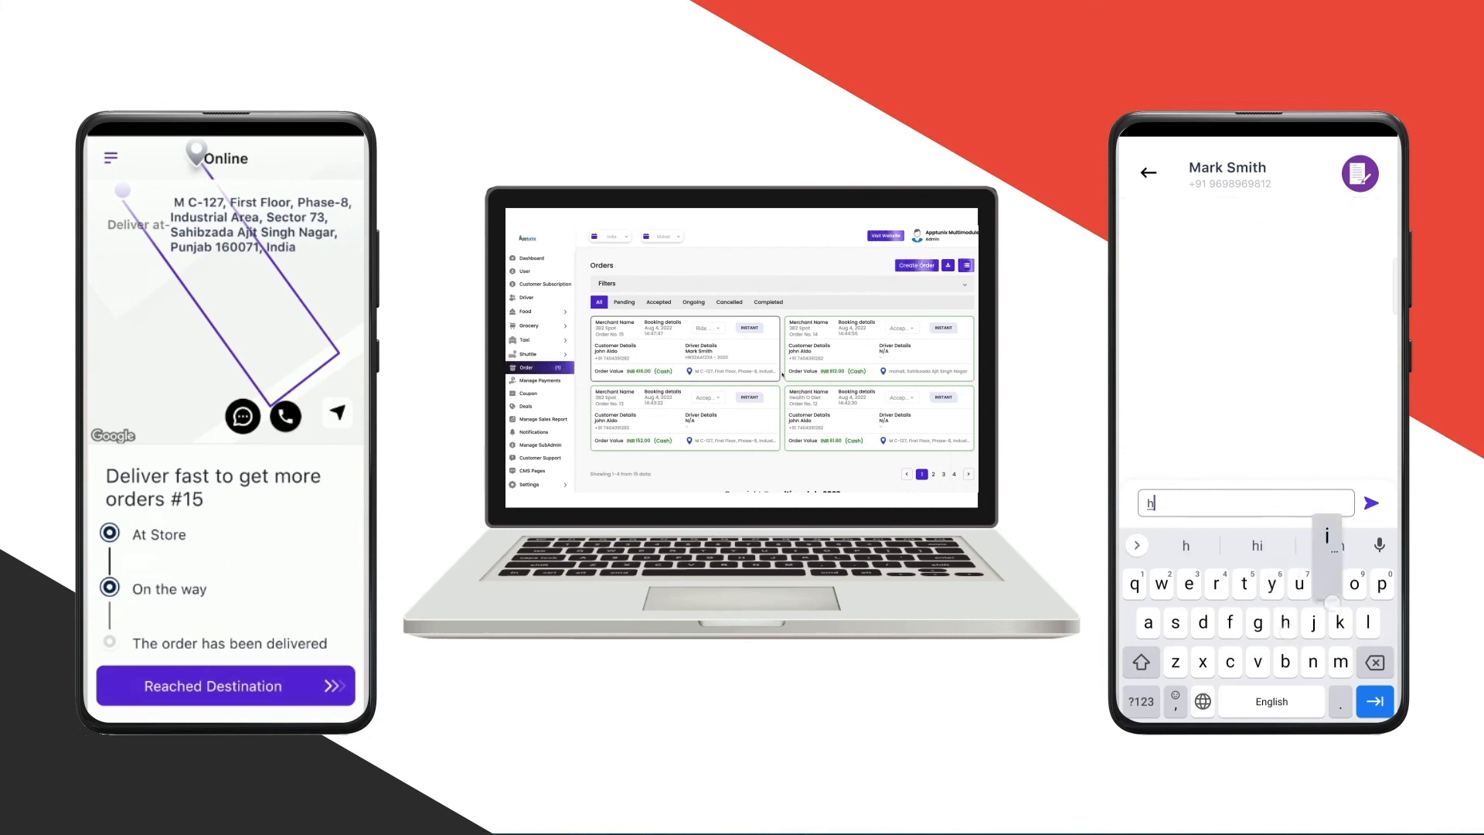
{"action": "left_click", "coordinate": [1373, 503]}
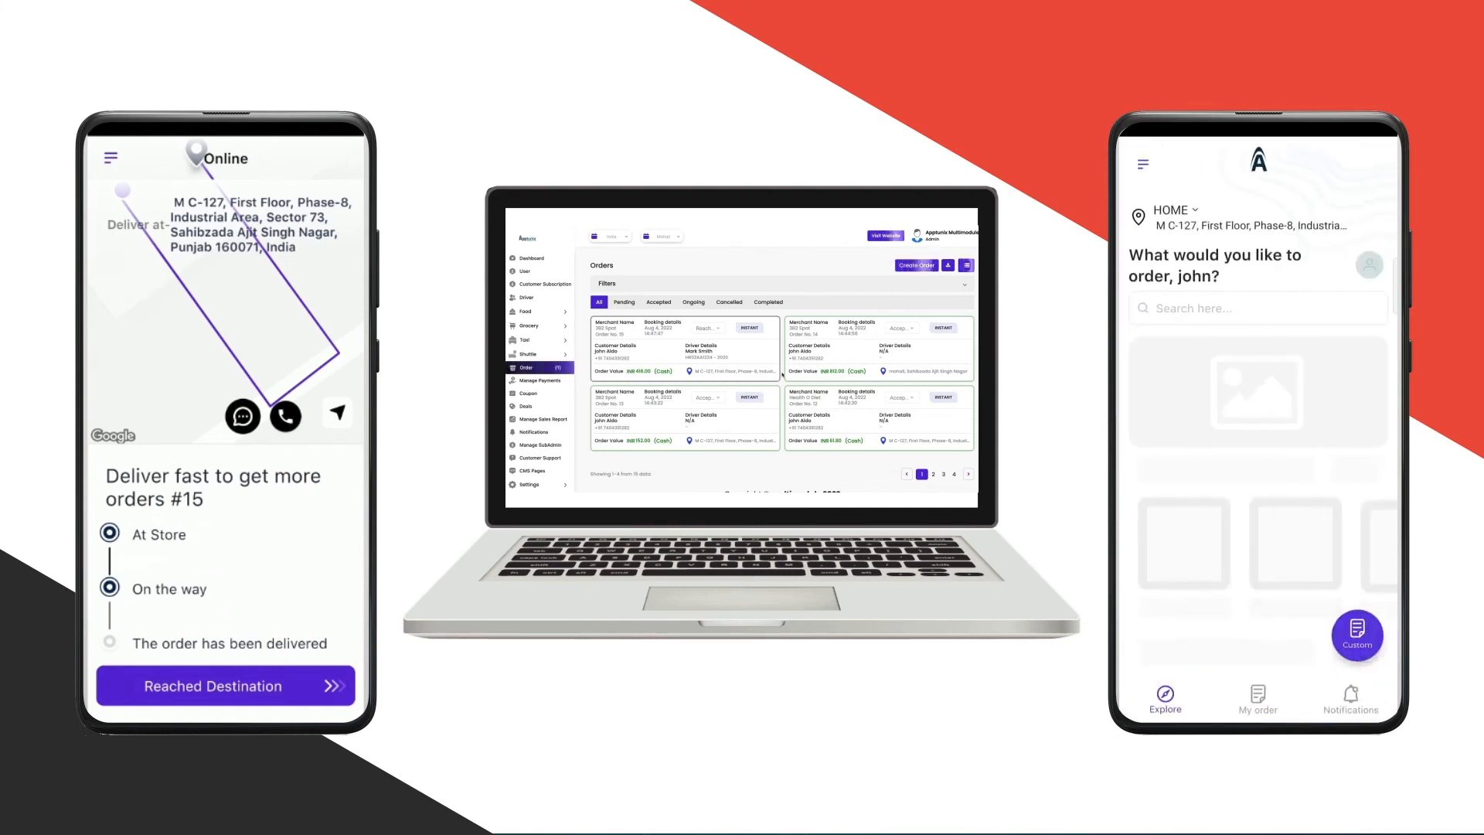
- Open the past INR 416.00 3B2 Spot order from My order and start rating it
{"action": "left_click", "coordinate": [1257, 699]}
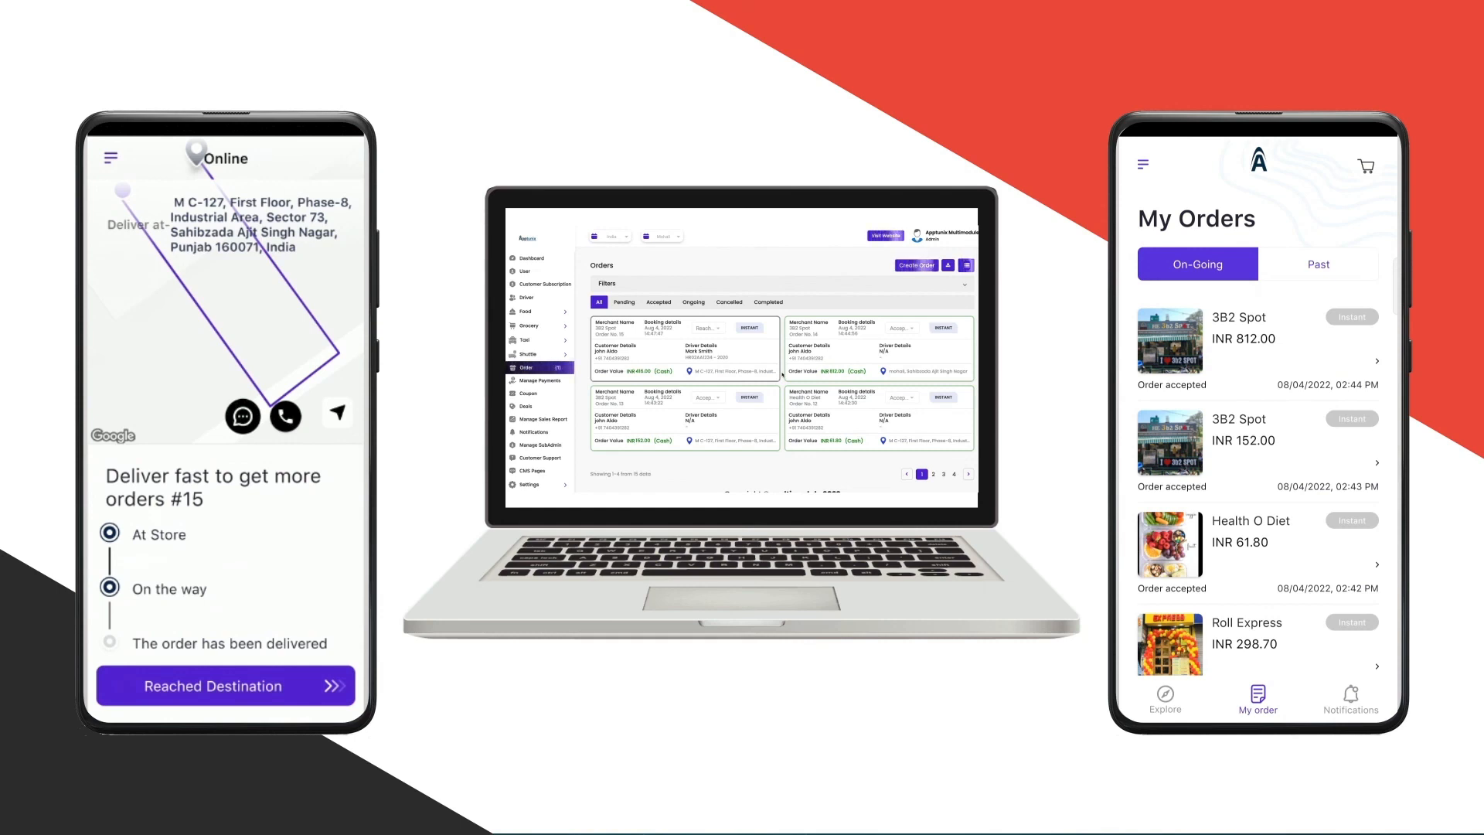
{"action": "left_click", "coordinate": [1317, 264]}
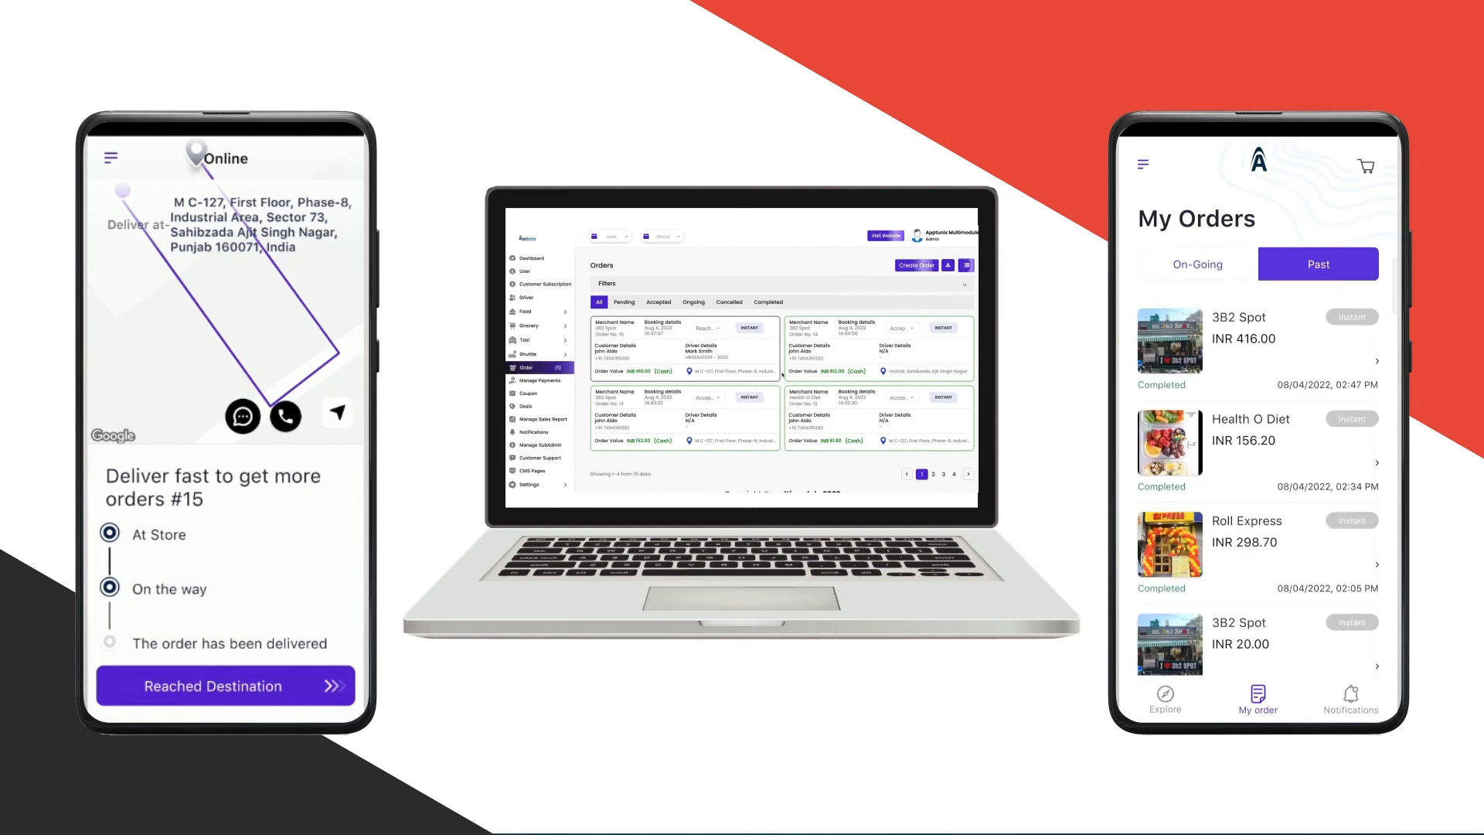
{"action": "left_click", "coordinate": [1256, 347]}
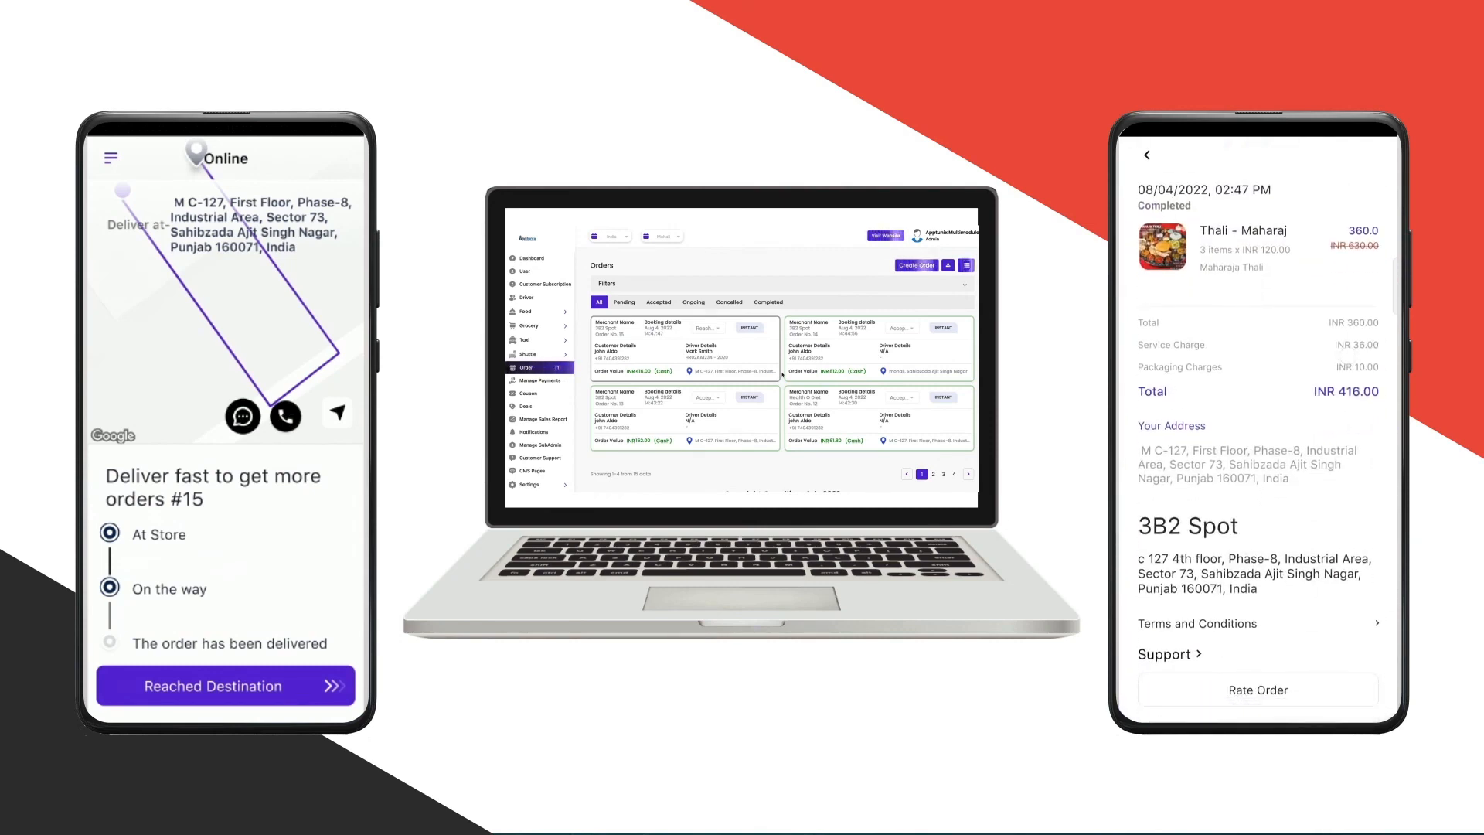
{"action": "left_click", "coordinate": [1257, 690]}
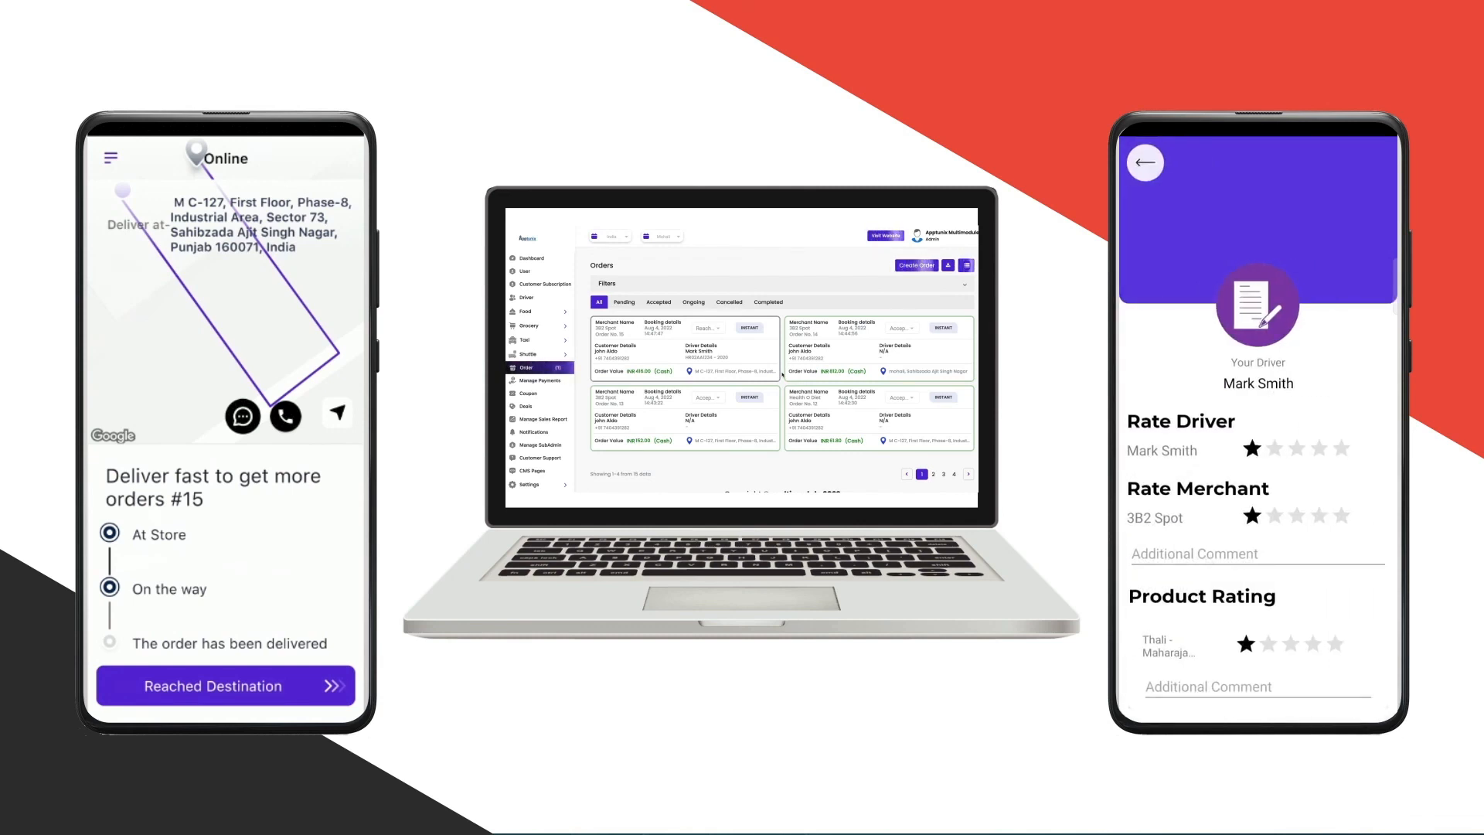
- Rate the driver, merchant and Thali five stars each and submit
{"action": "left_click", "coordinate": [1343, 448]}
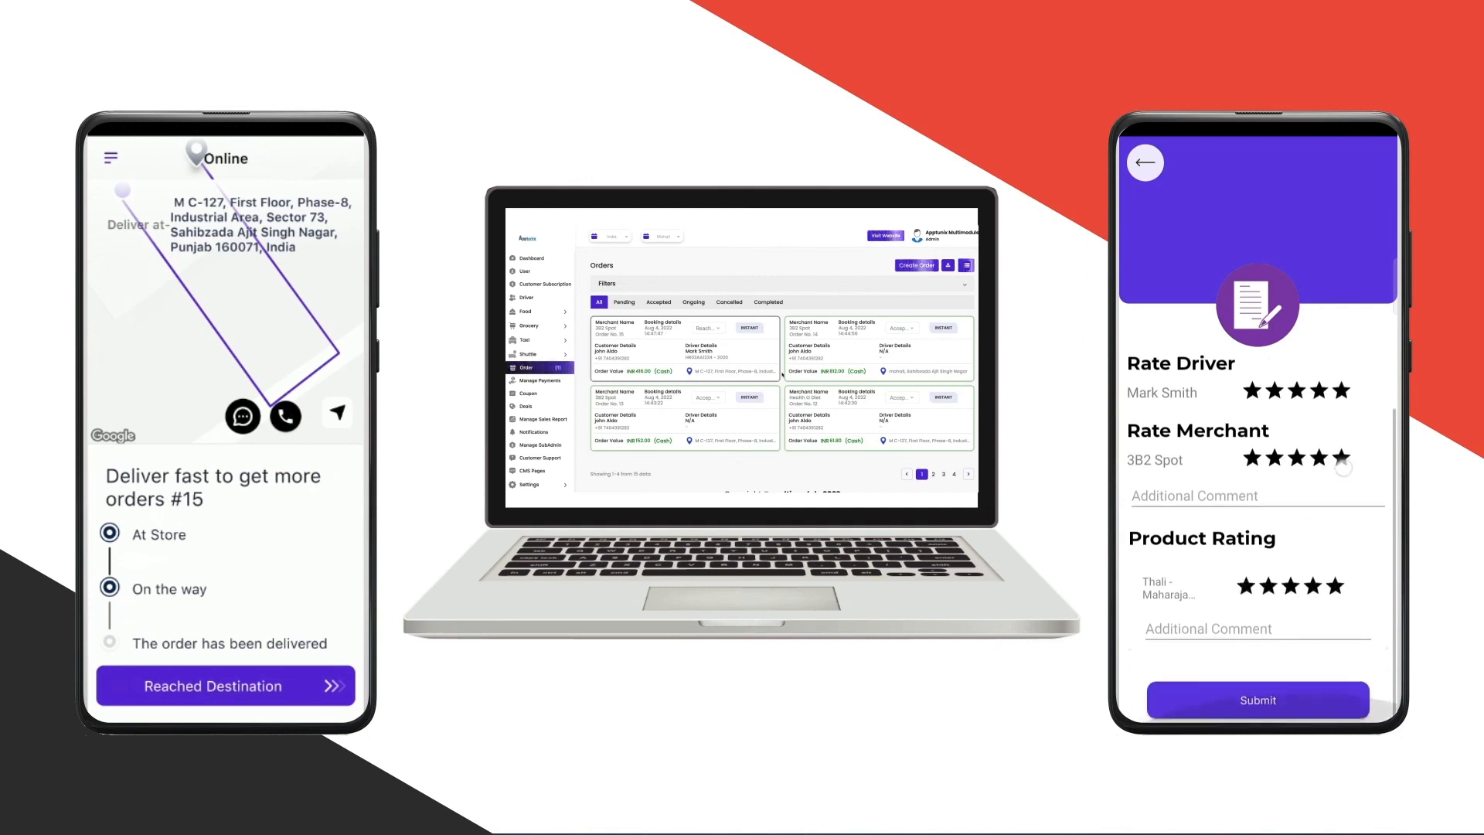
{"action": "left_click", "coordinate": [1257, 699]}
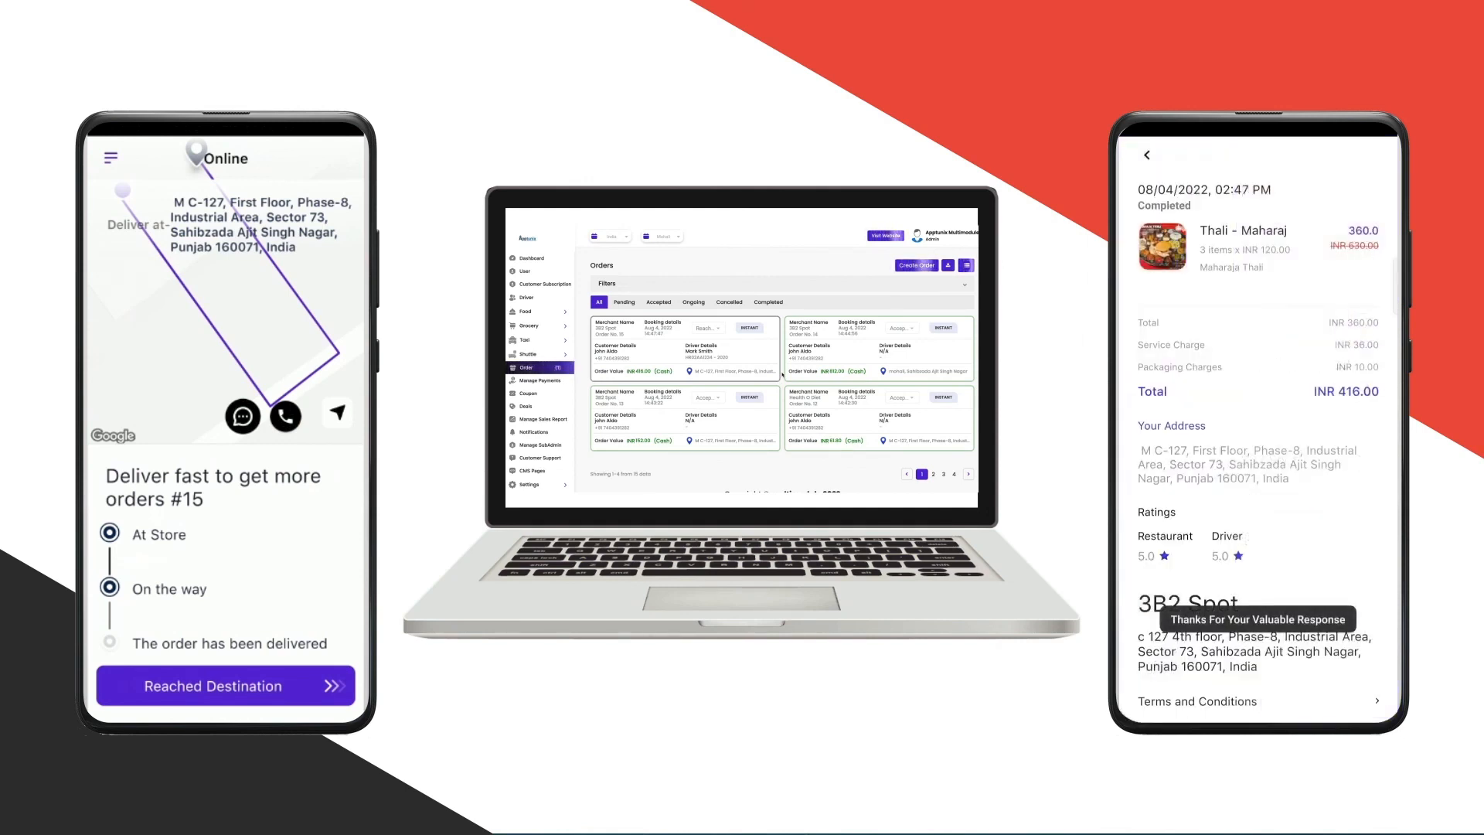